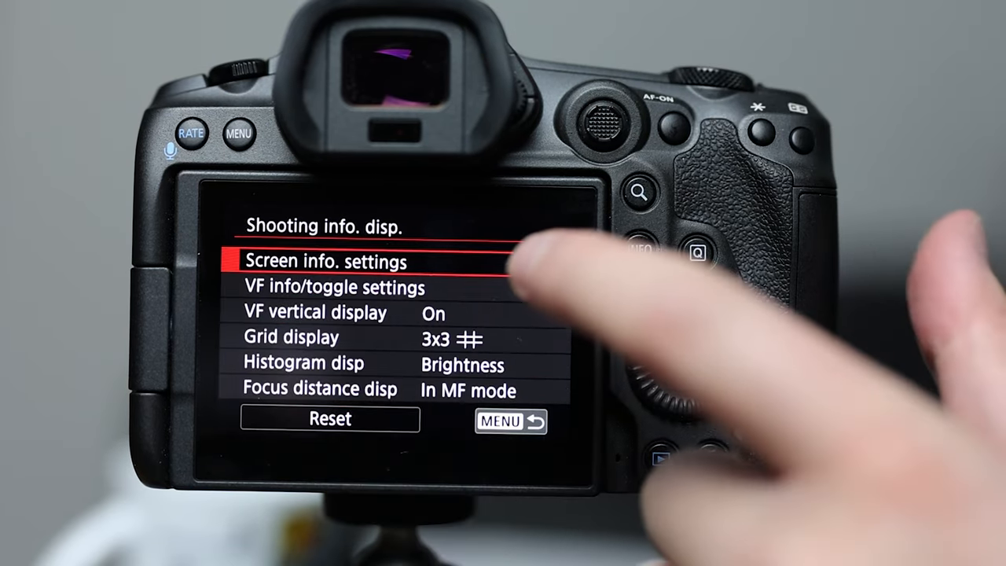
pyautogui.click(336, 286)
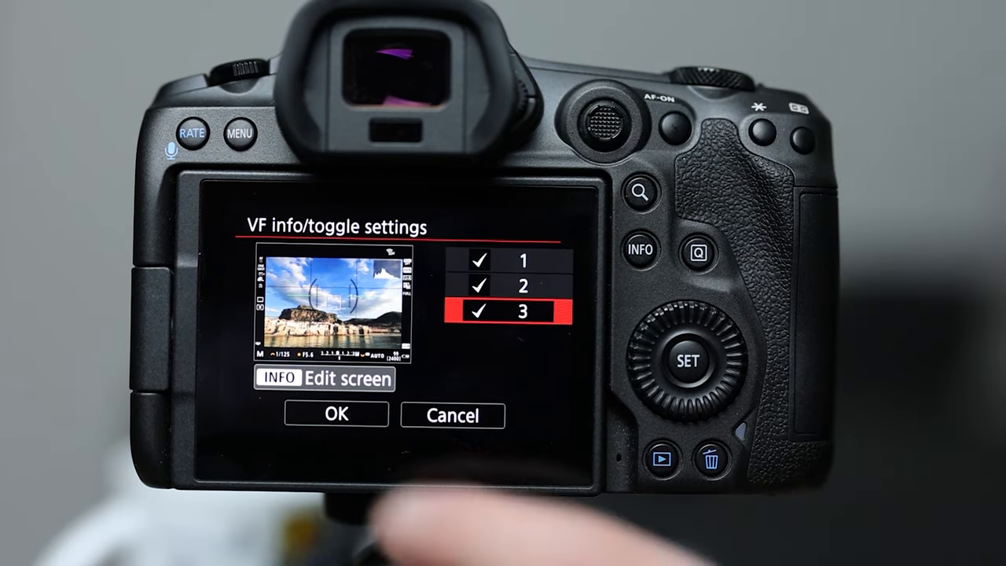